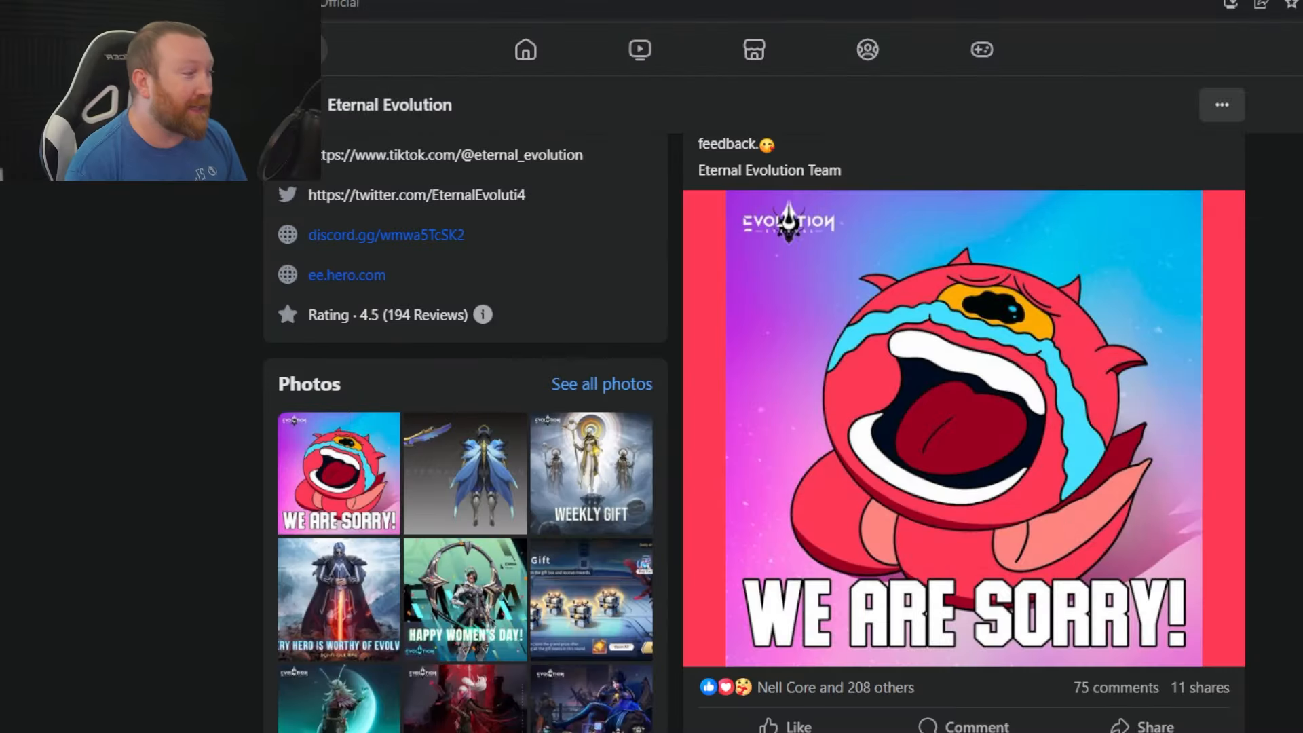
Step: Scroll through the Koraxia Awakening Explanation apology post down to its closing paragraph
scroll(up, 3)
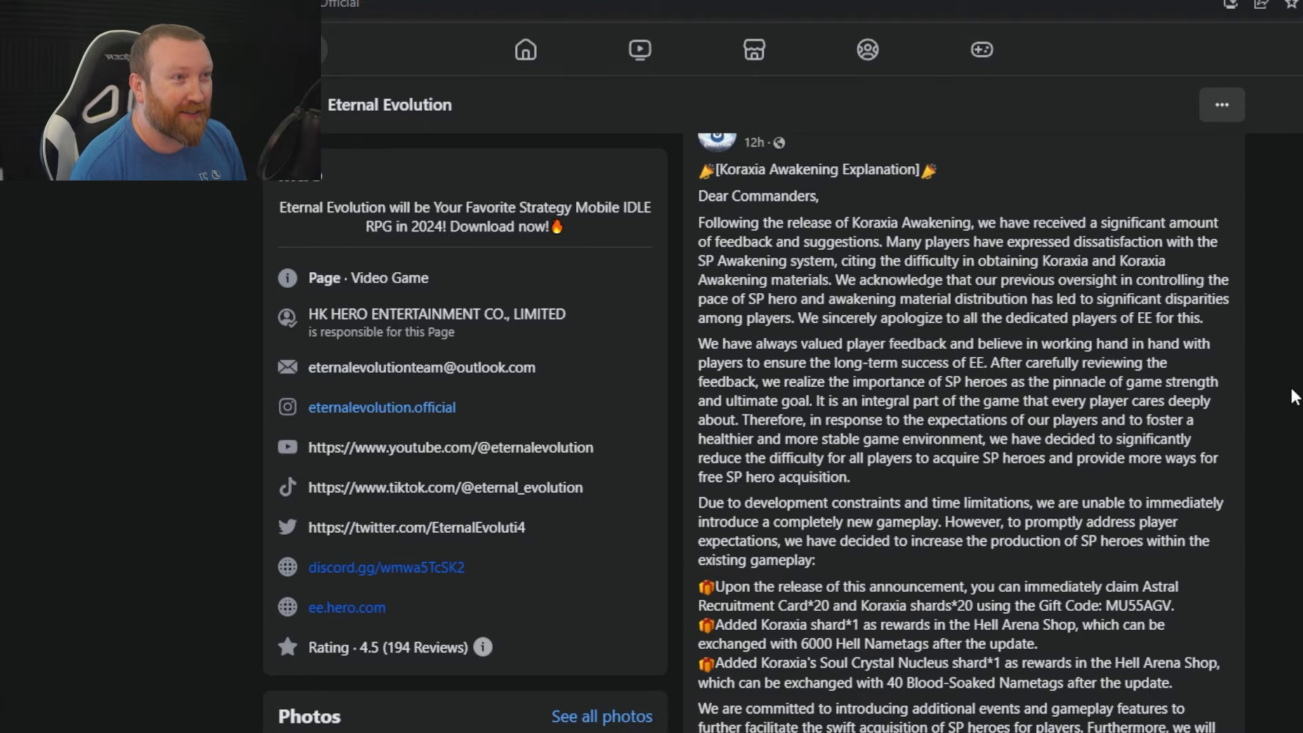
scroll(down, 3)
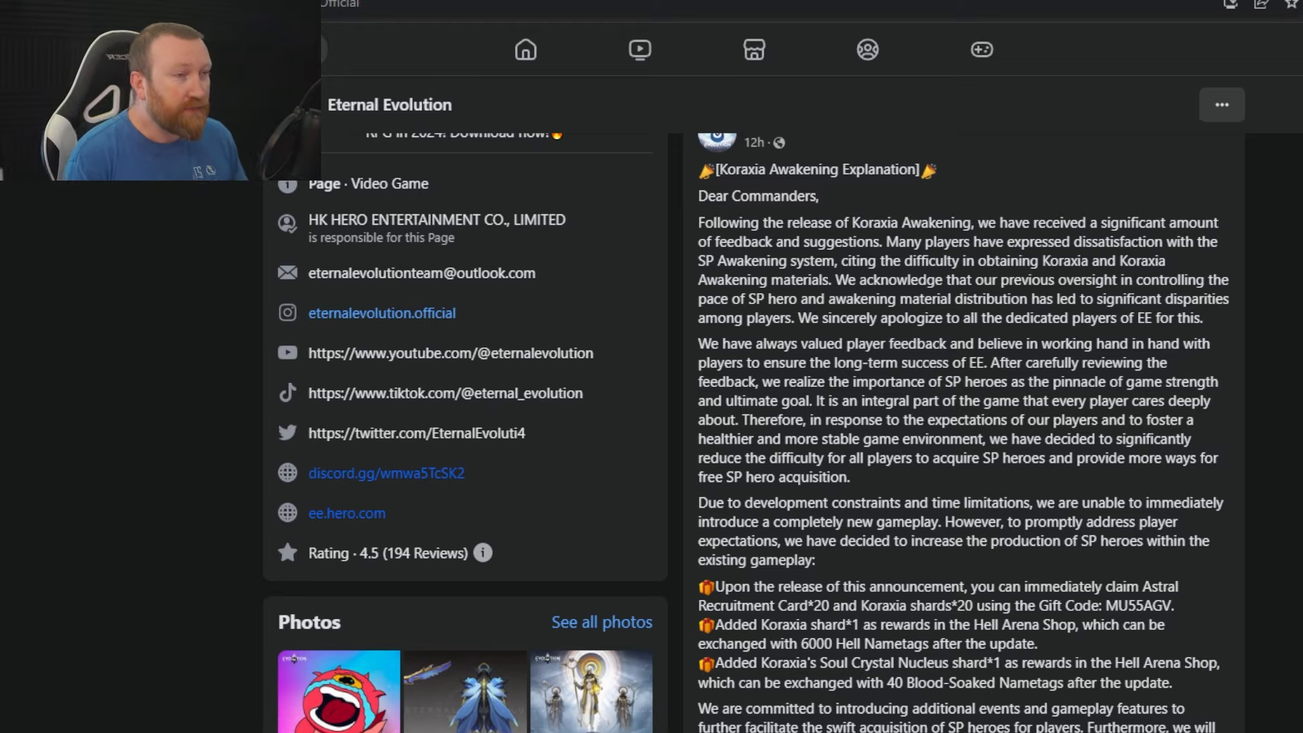
scroll(down, 3)
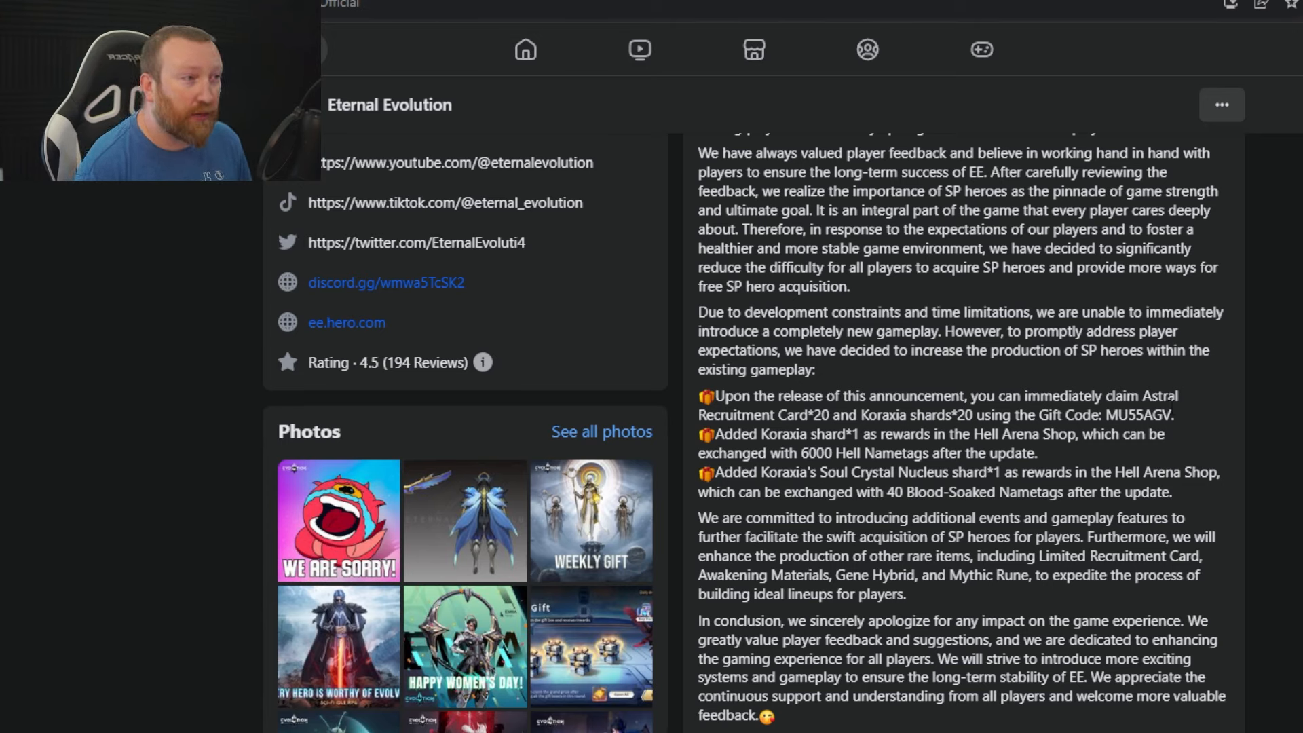
Step: Tally 600 in Calculator, then bring up the in-game shop Goods page
double_click(1139, 415)
text(600)
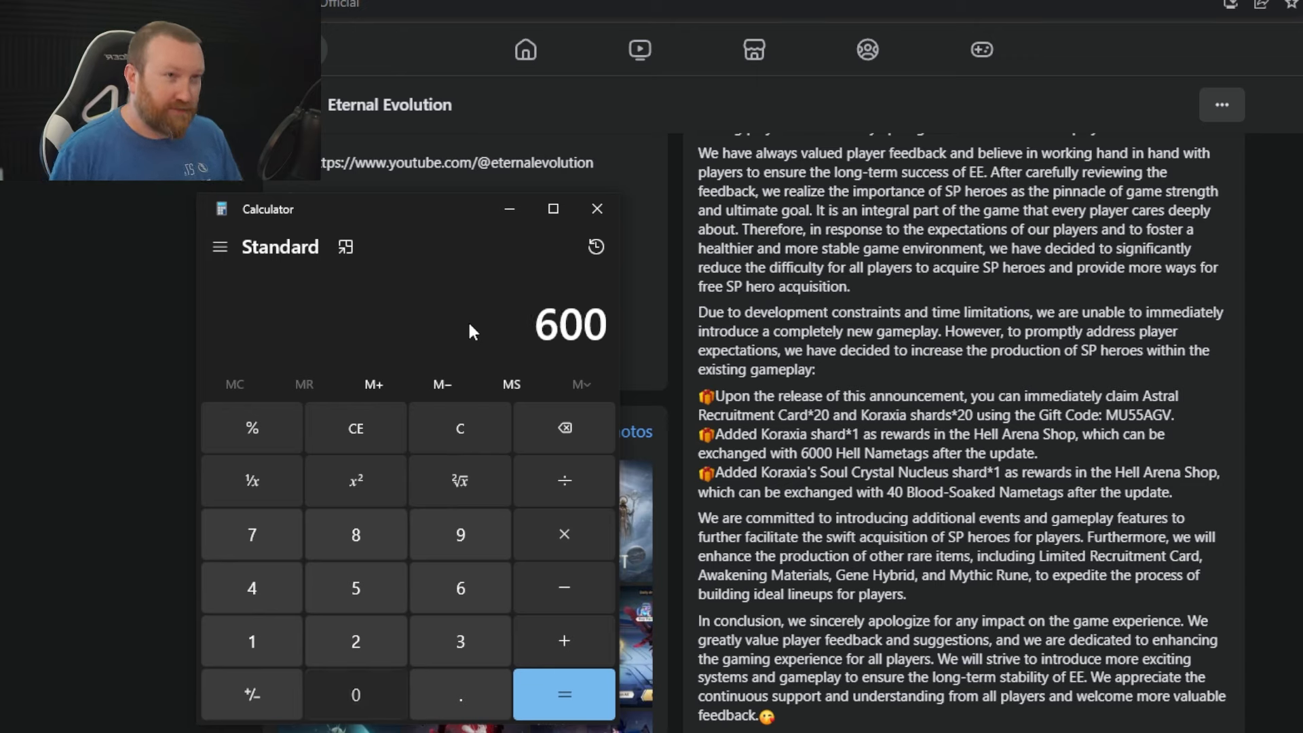
click(563, 693)
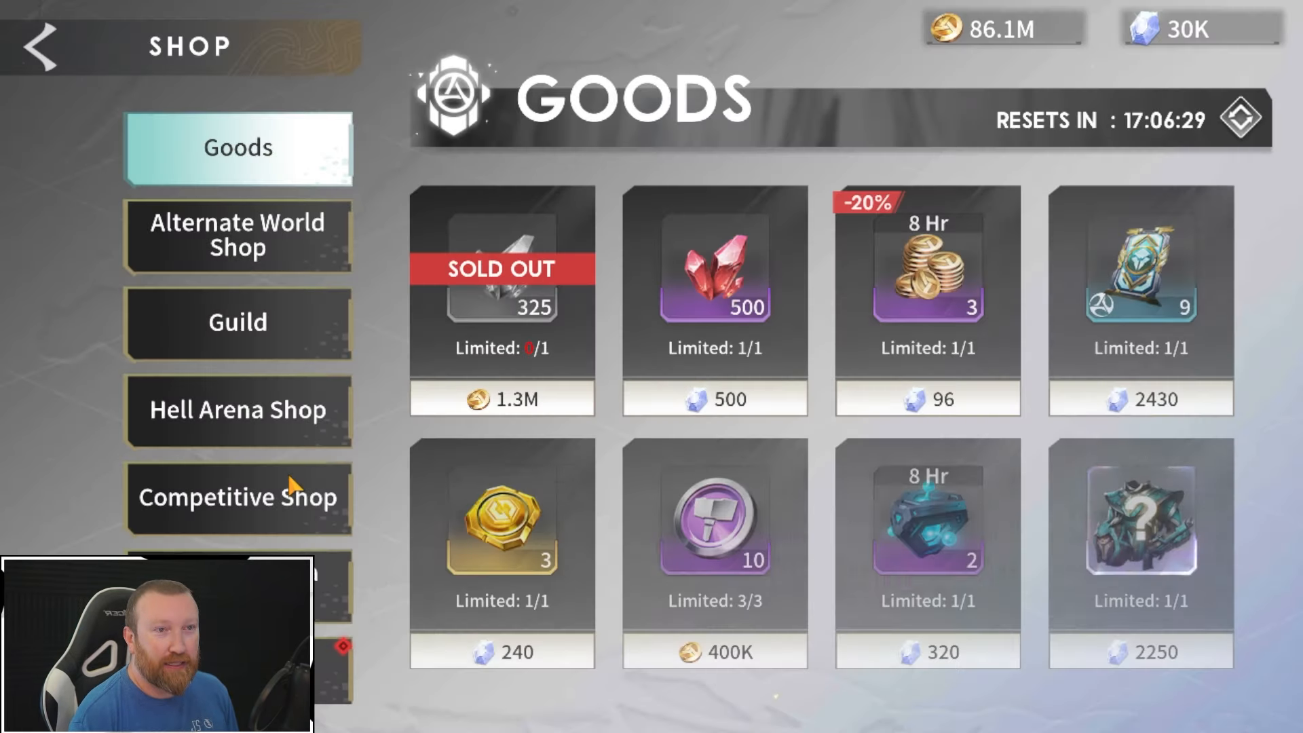
Step: Browse the Hell Arena Shop items, including the SSS hero priced at 120K
click(236, 408)
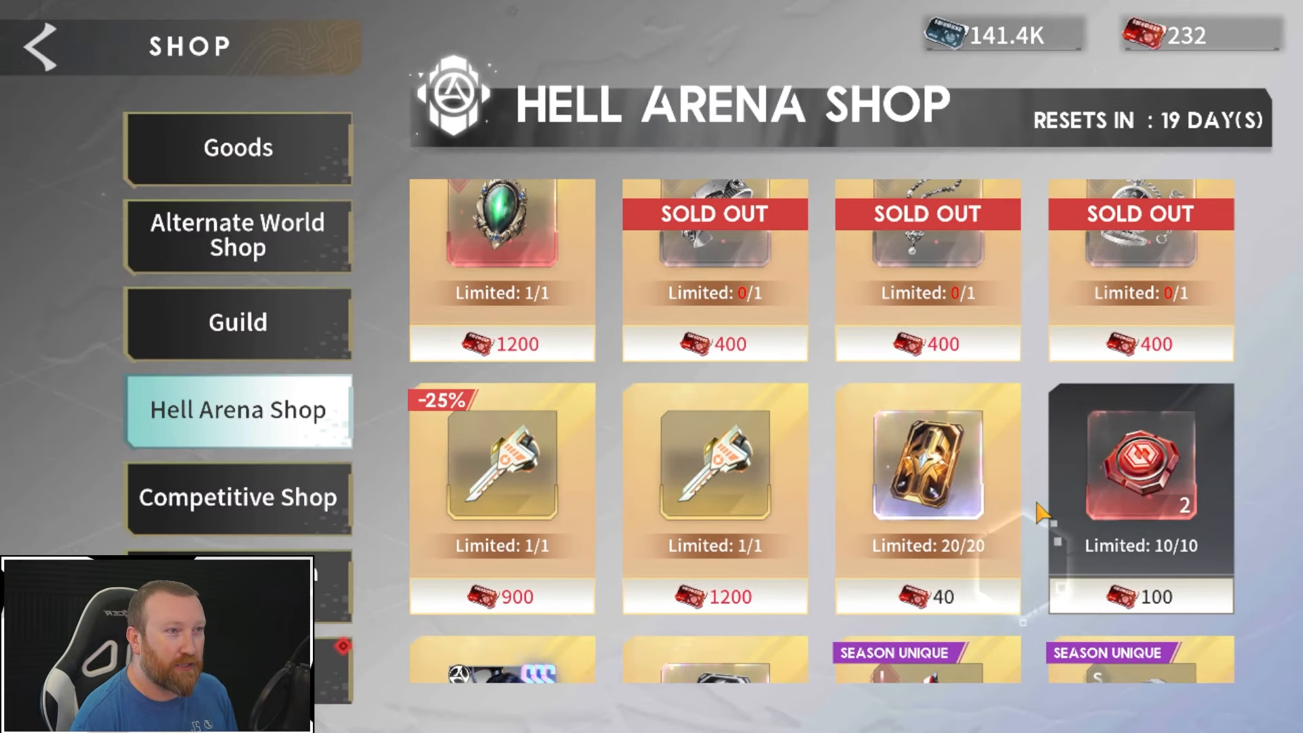
scroll(down, 3)
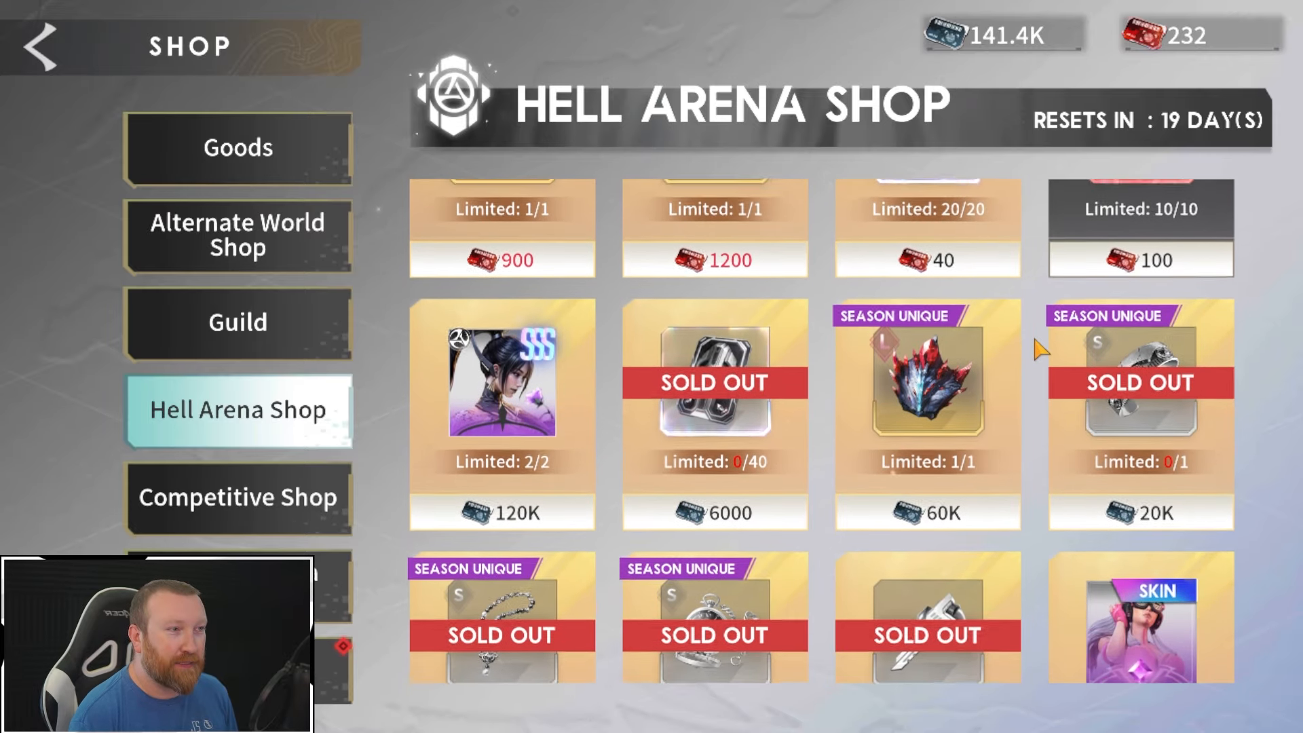
scroll(down, 3)
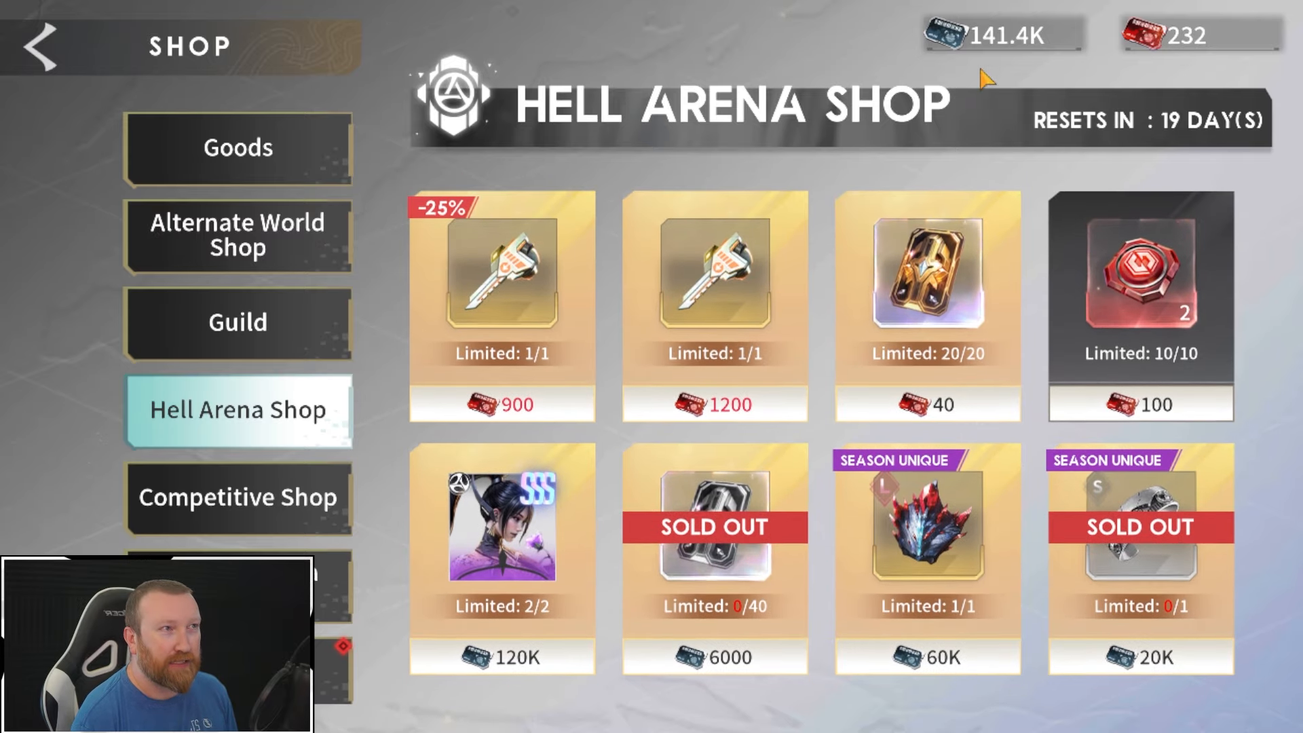
mouse_move(1072, 83)
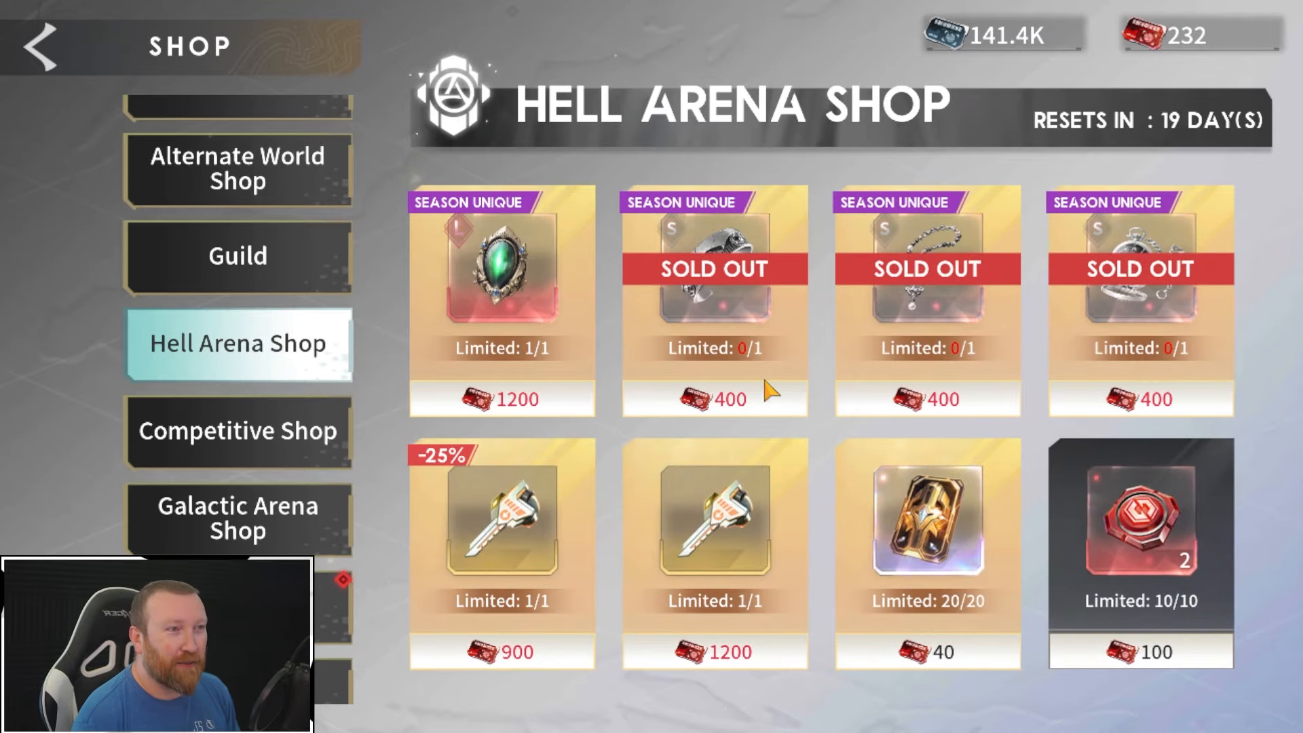
scroll(down, 3)
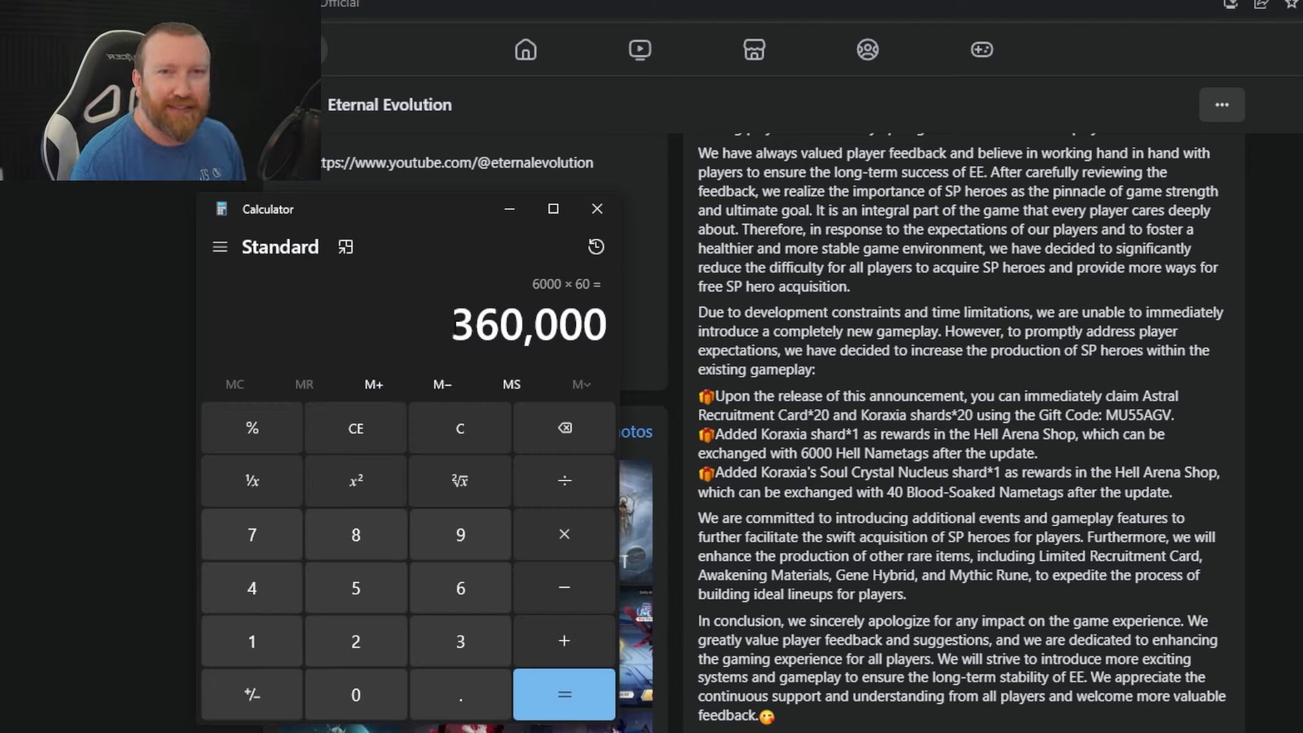
mouse_move(415, 317)
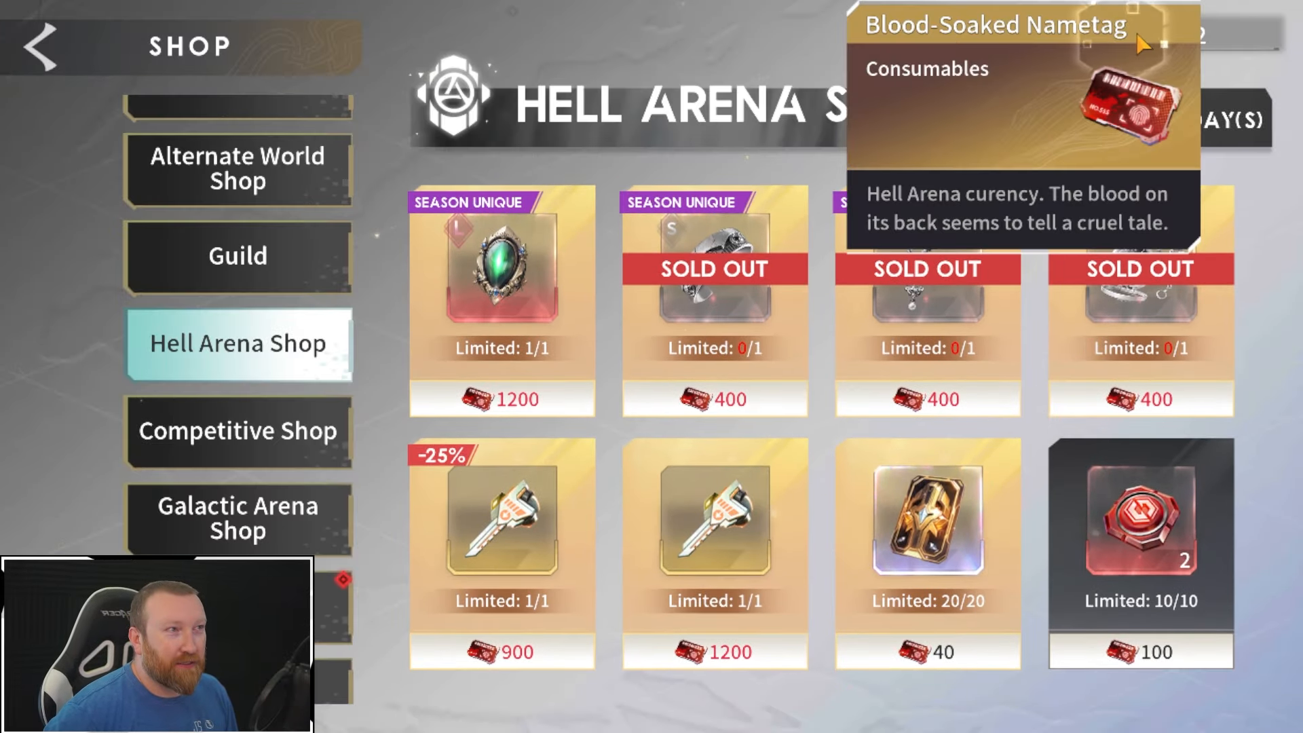
click(501, 282)
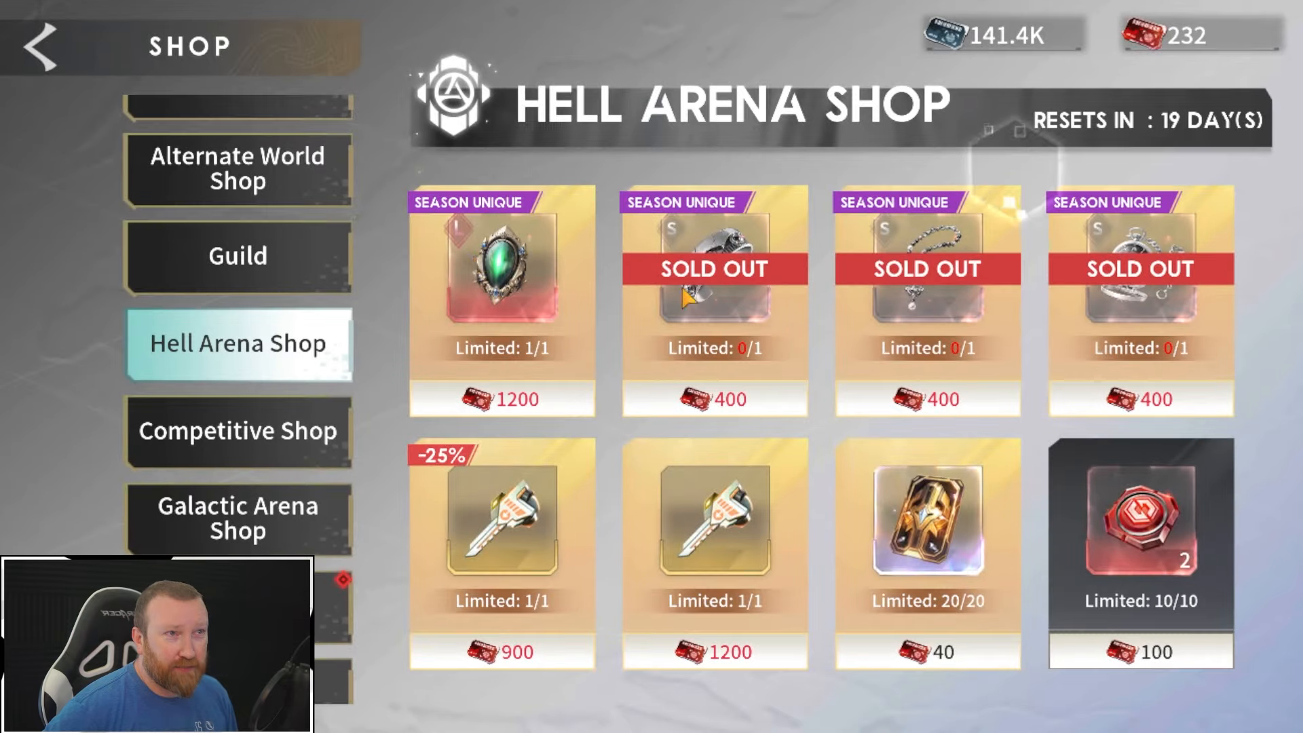
click(501, 295)
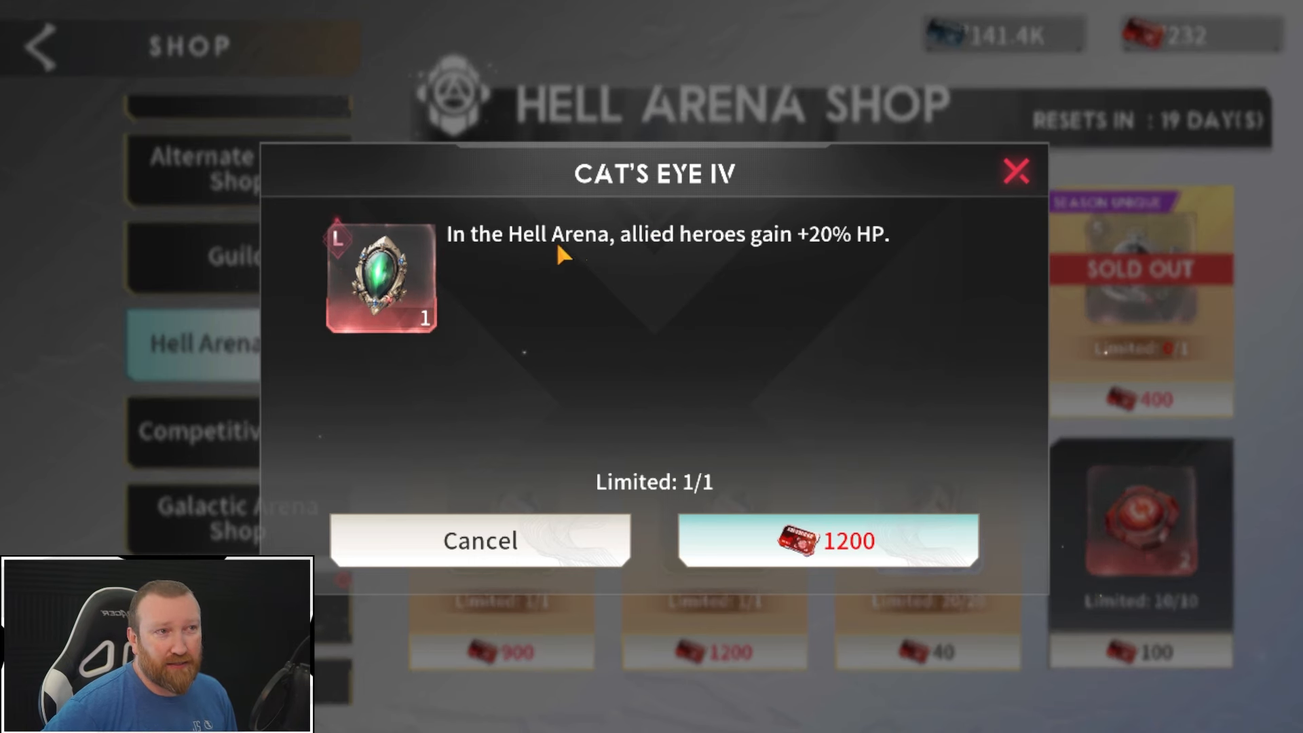
click(480, 541)
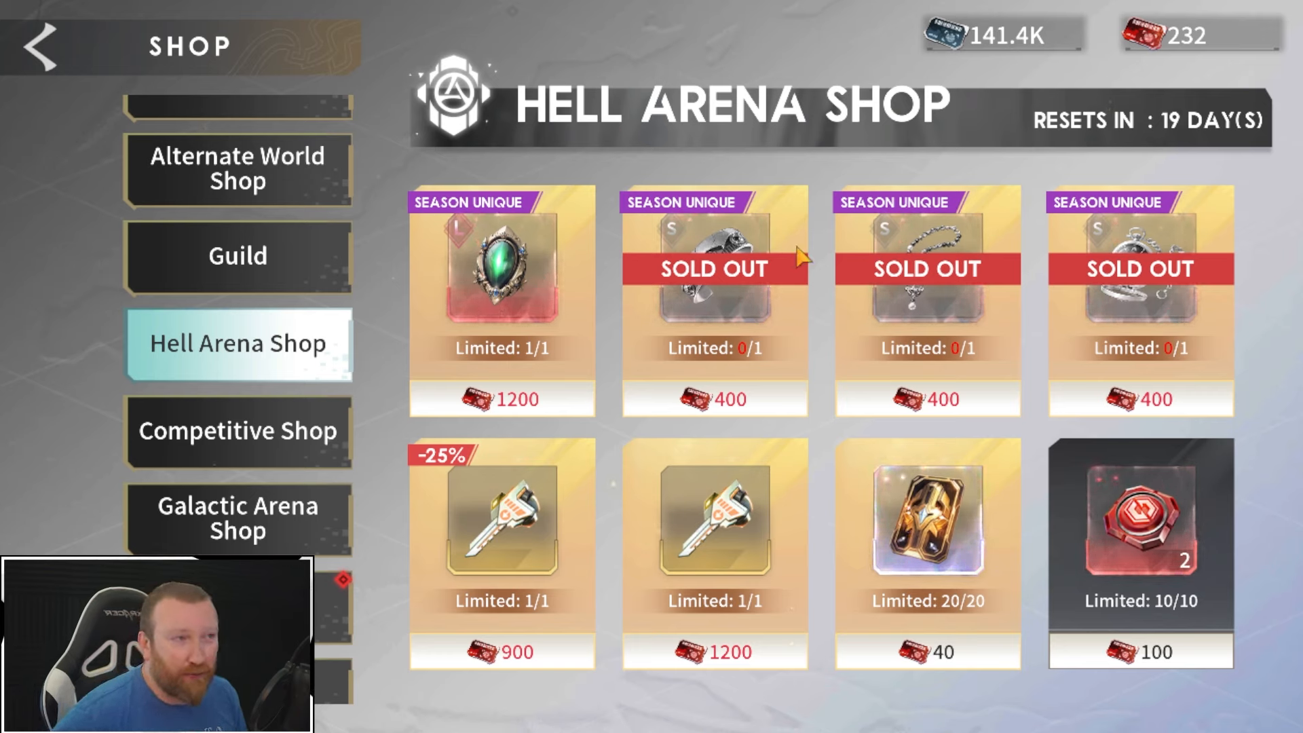
mouse_move(1139, 35)
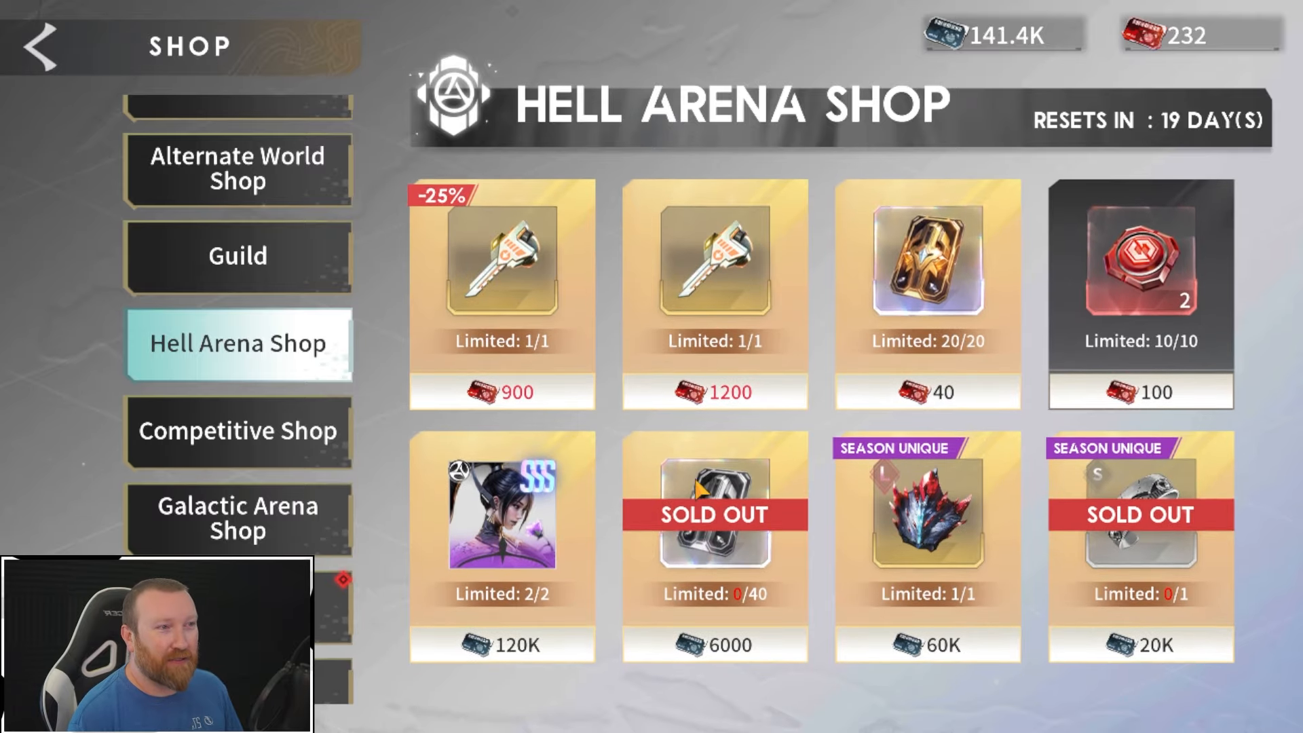
scroll(down, 3)
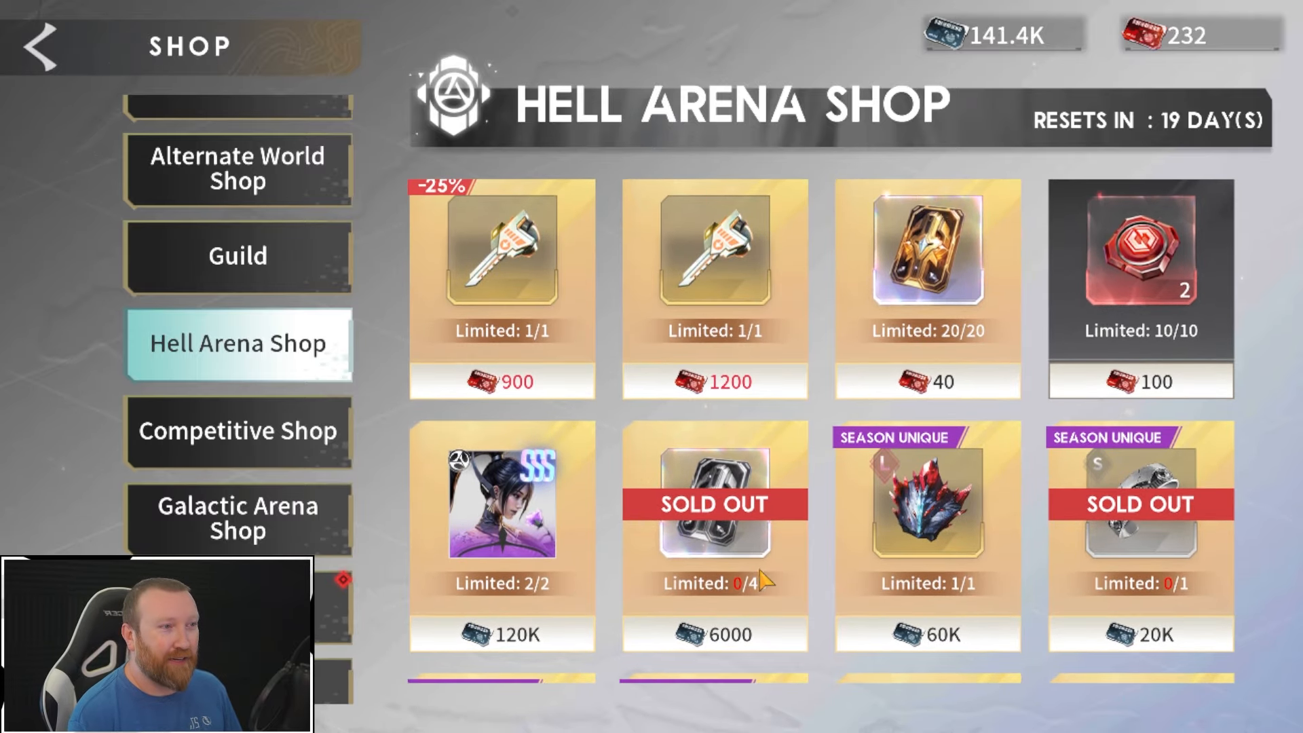
scroll(down, 3)
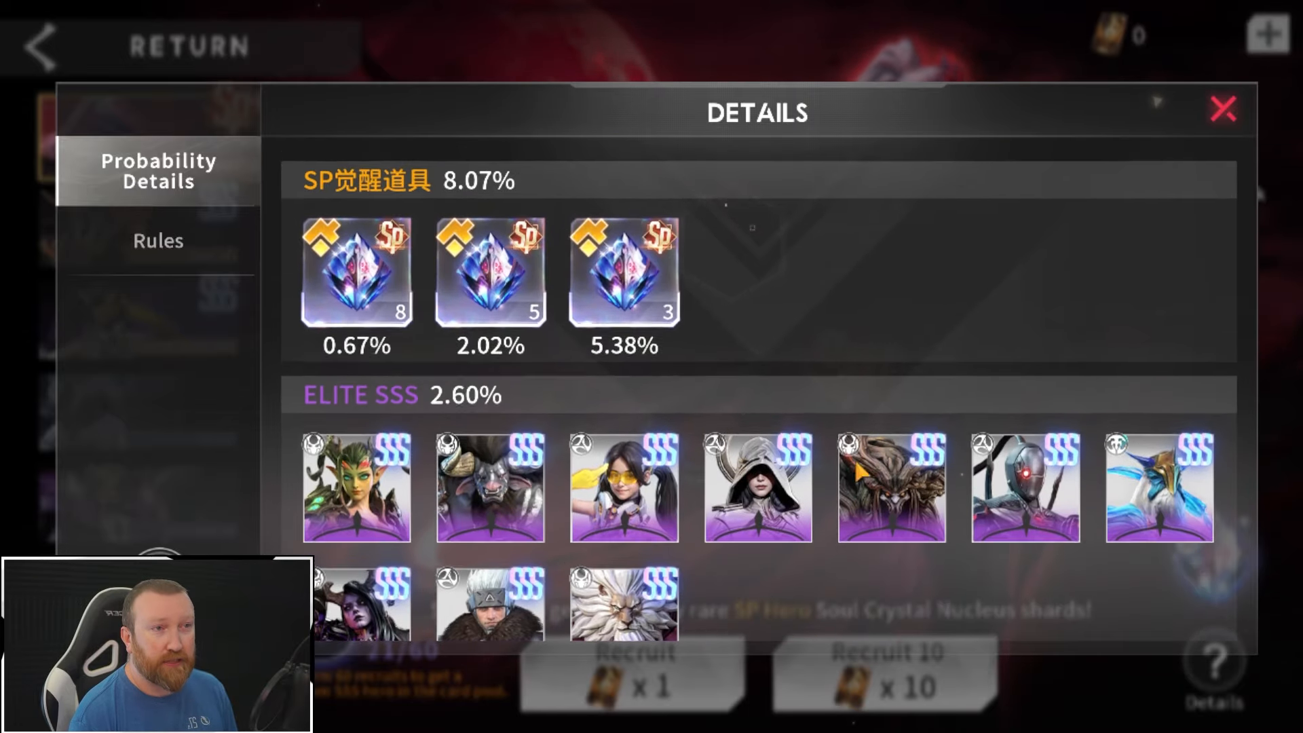
Step: Review the recruitment Probability Details down to the RARE 24.00% tier
scroll(down, 3)
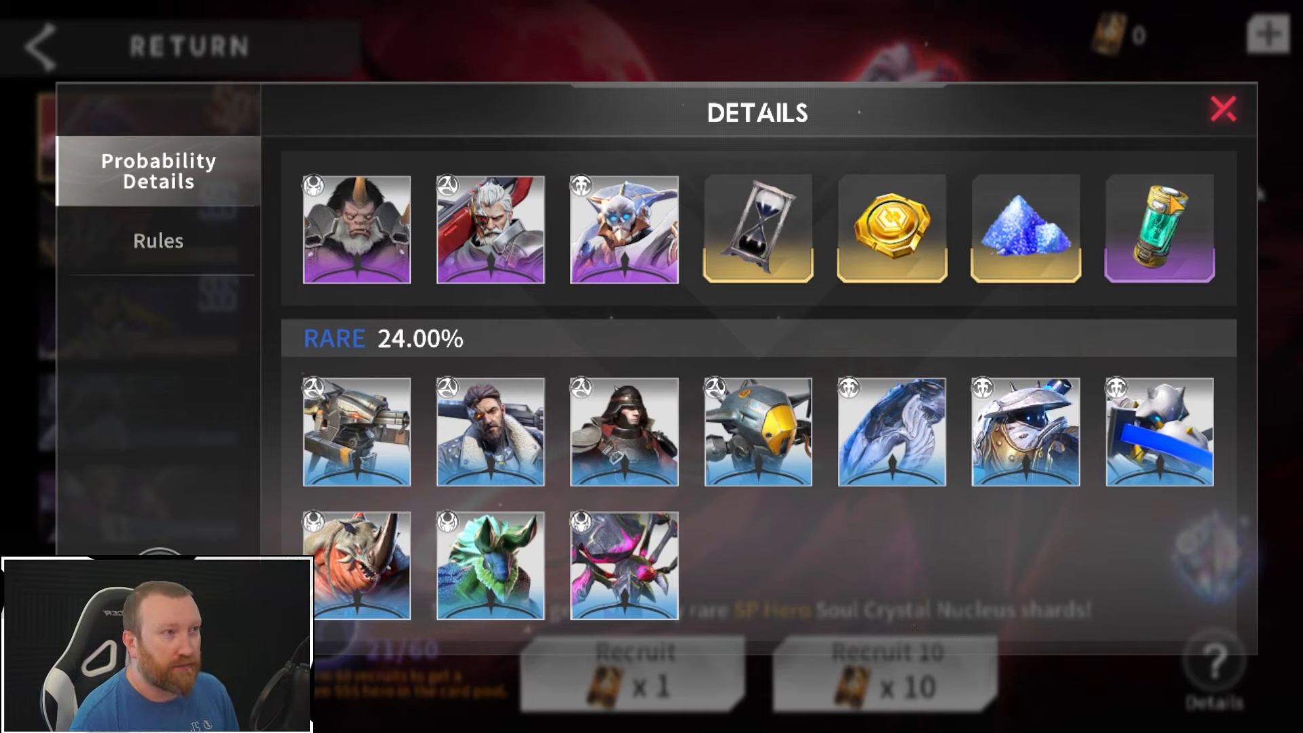
click(1222, 110)
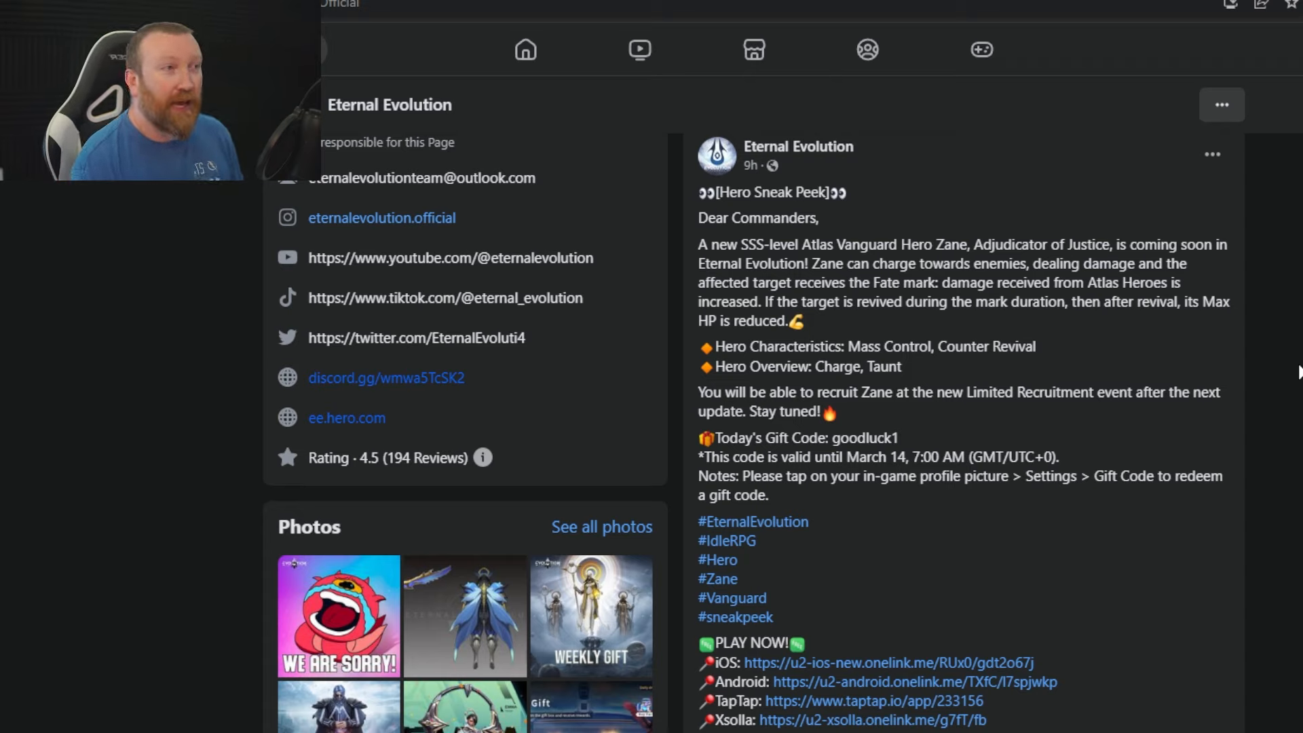
mouse_move(755, 337)
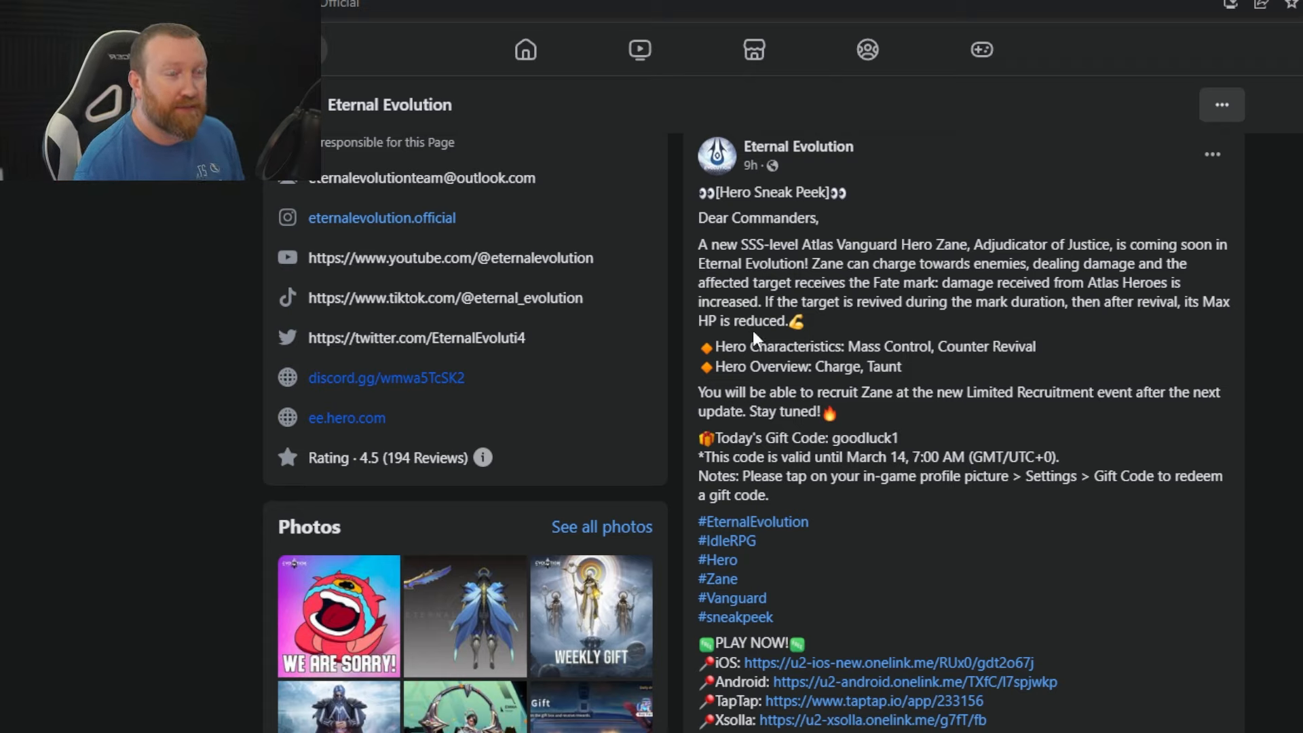
mouse_move(1260, 337)
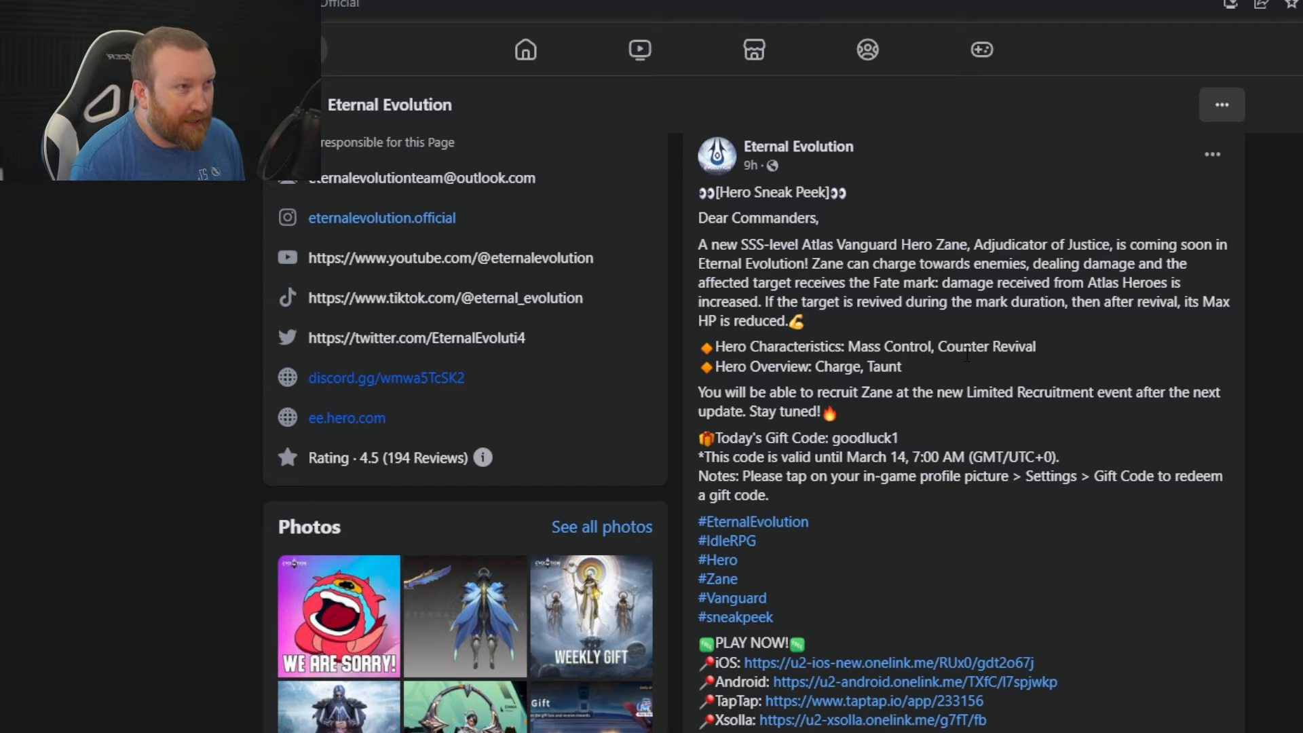
mouse_move(1064, 356)
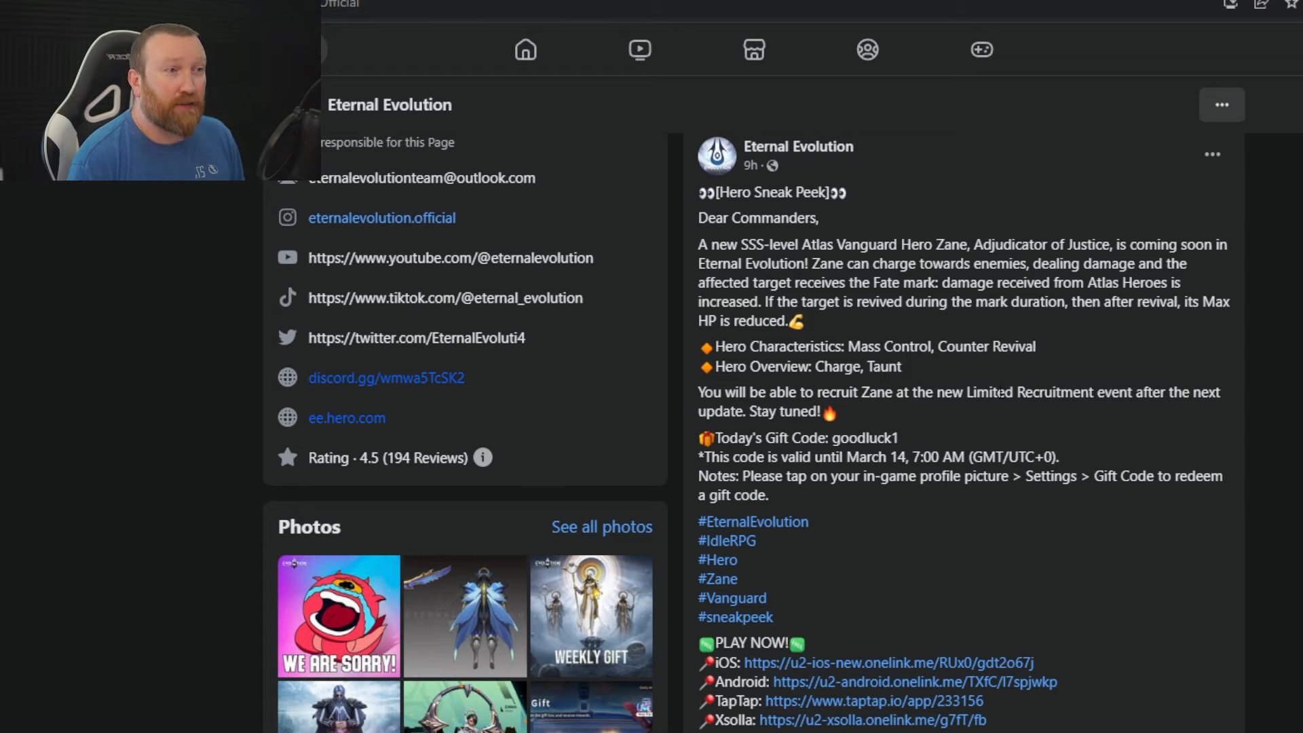
mouse_move(908, 447)
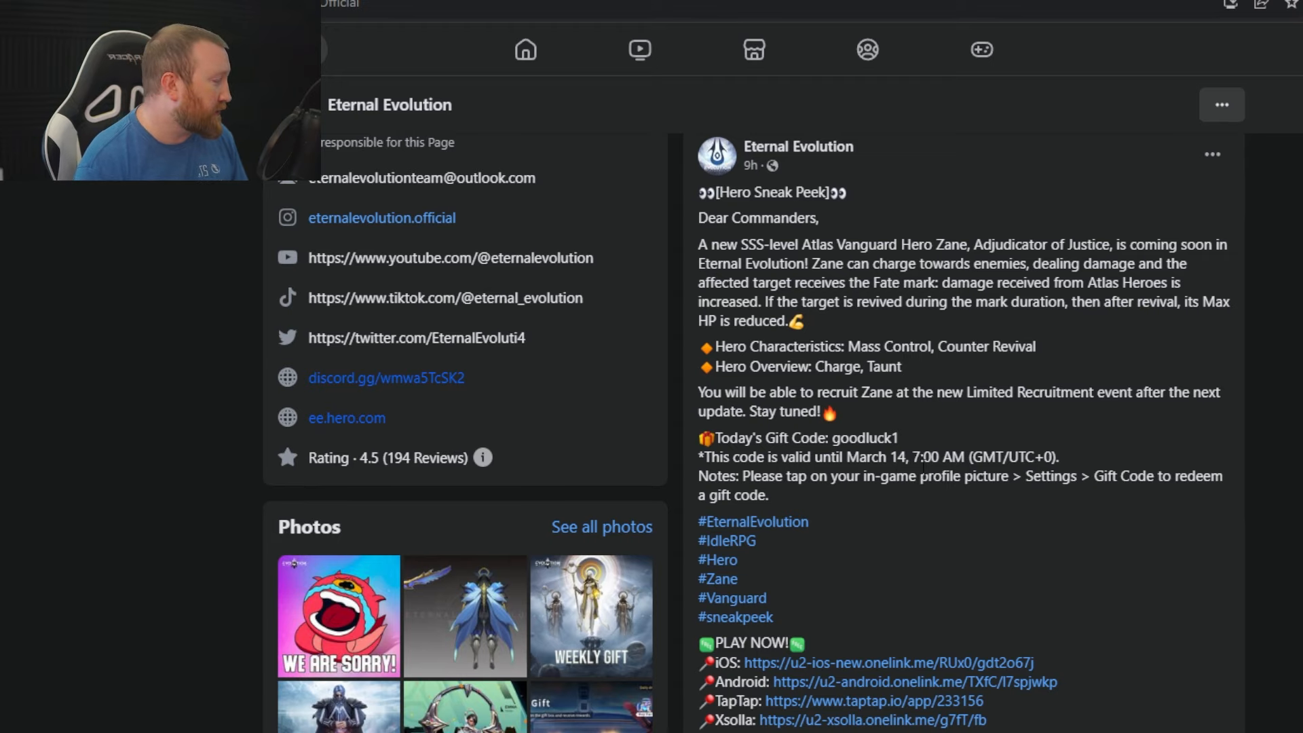
Step: Scroll to the Zane post's comments showing the page's reply with the newest model image
scroll(down, 3)
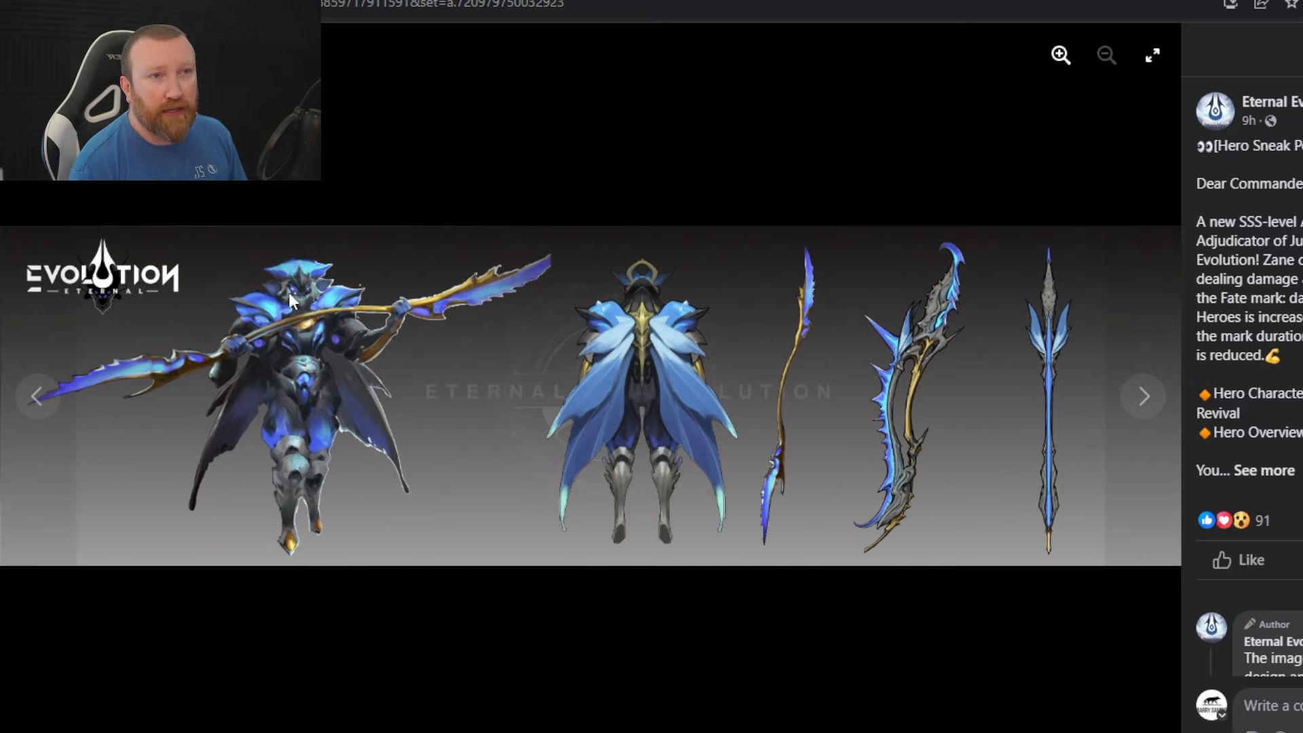
mouse_move(262, 337)
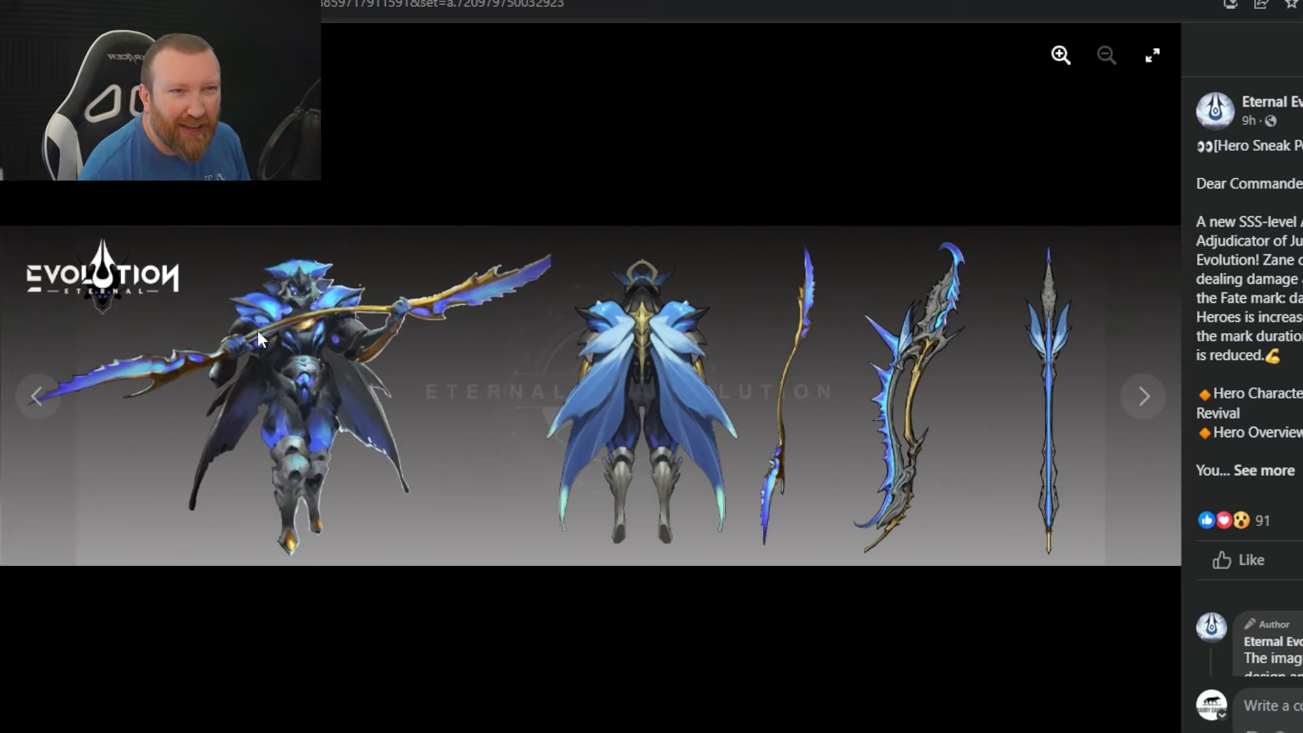
mouse_move(299, 297)
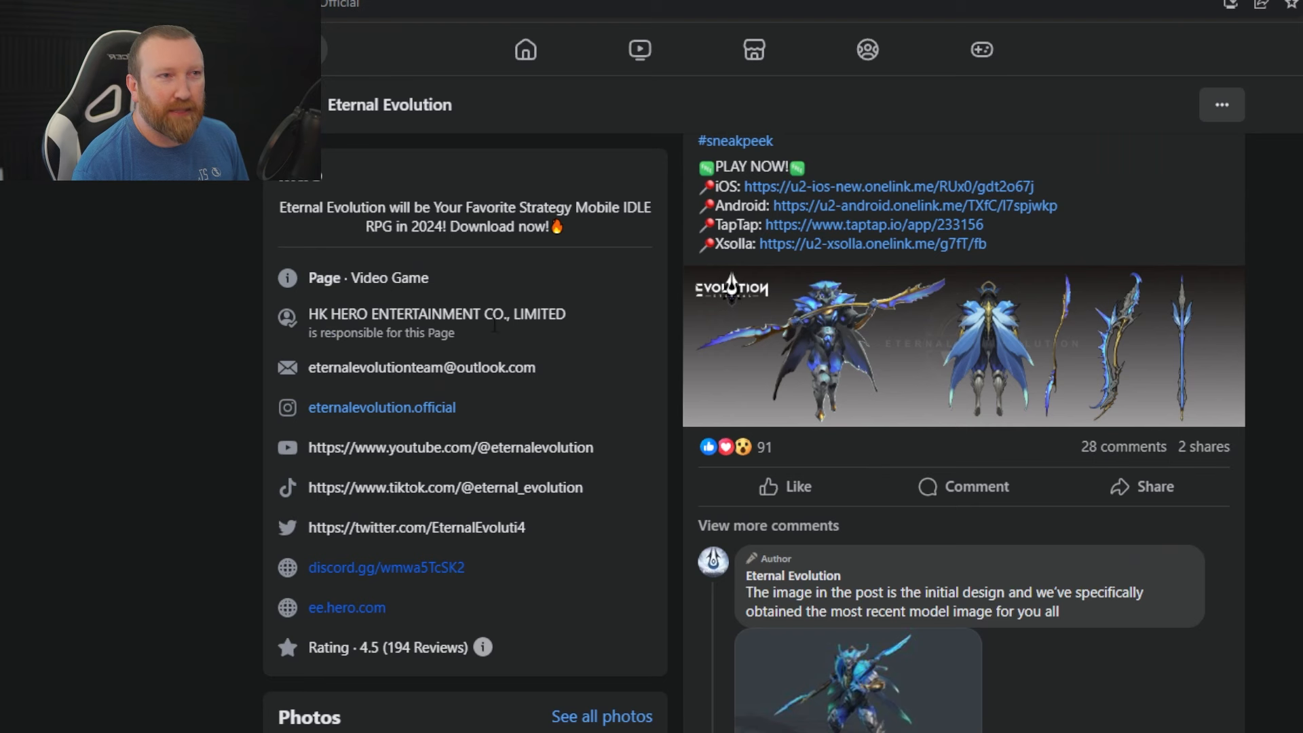
scroll(down, 3)
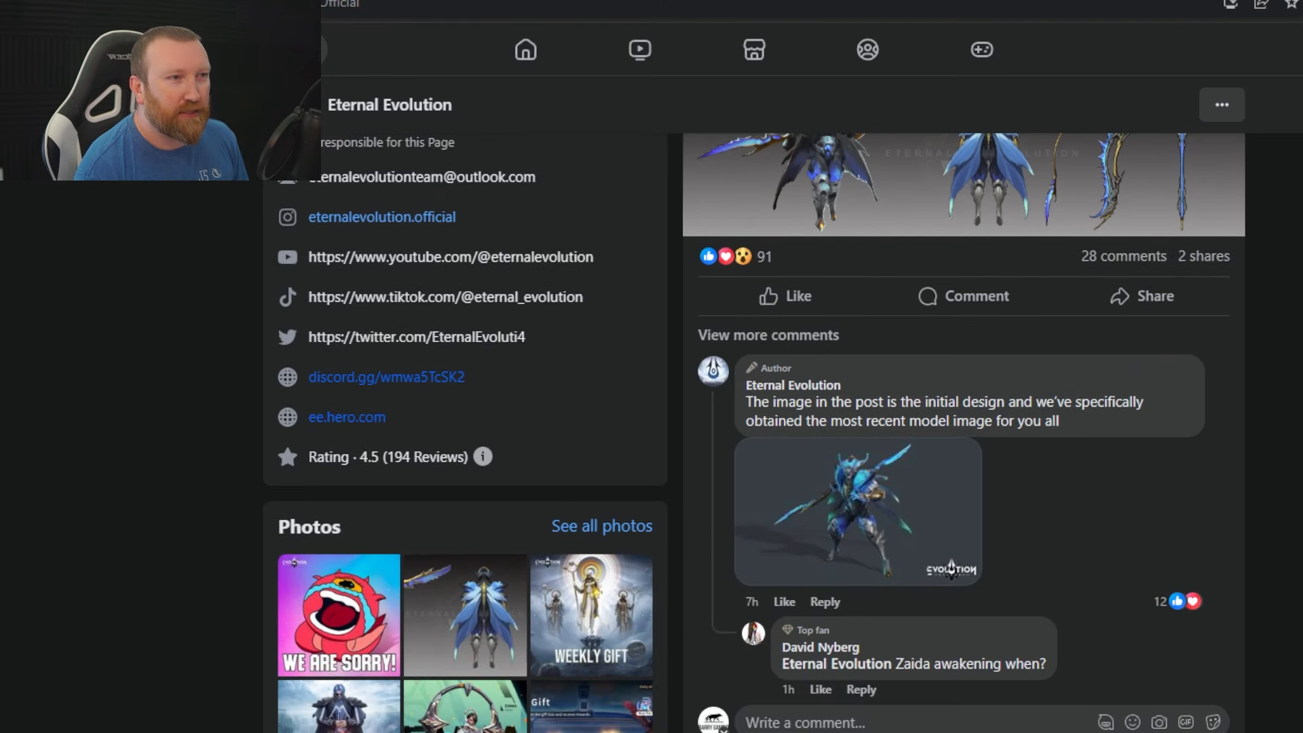
mouse_move(955, 407)
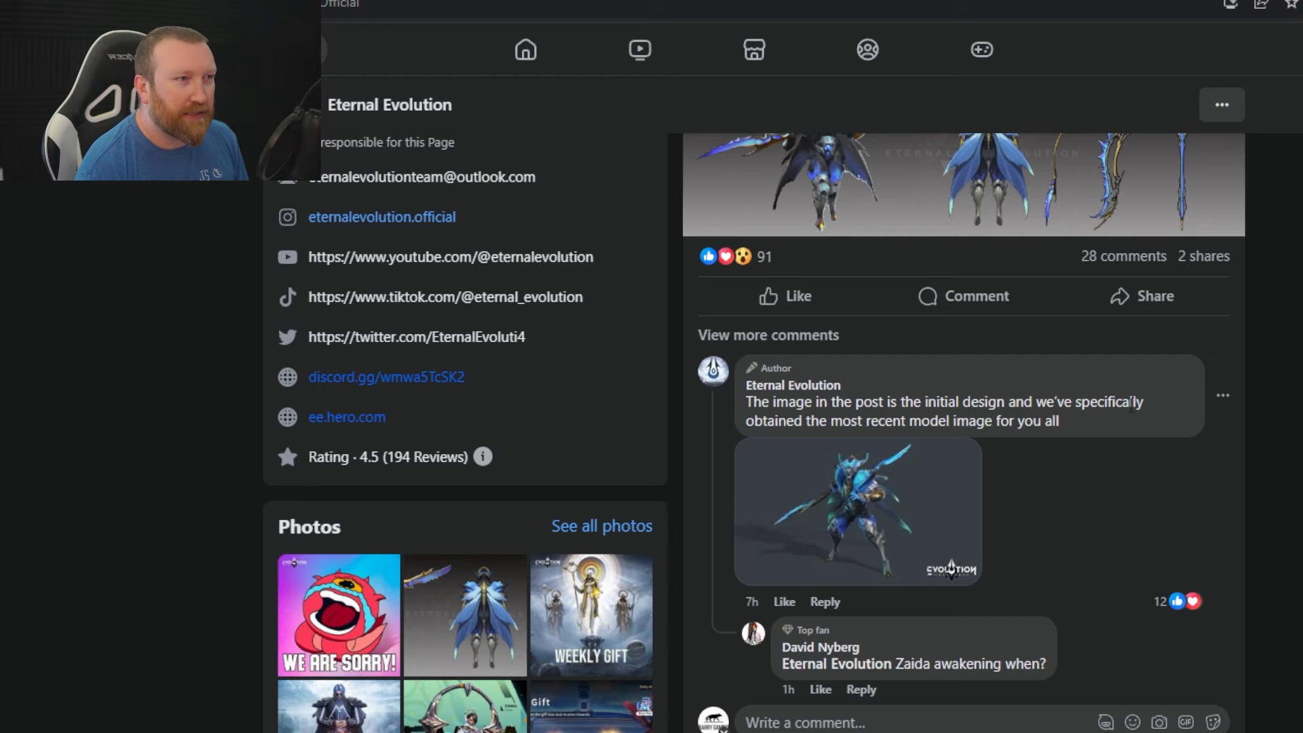
click(858, 510)
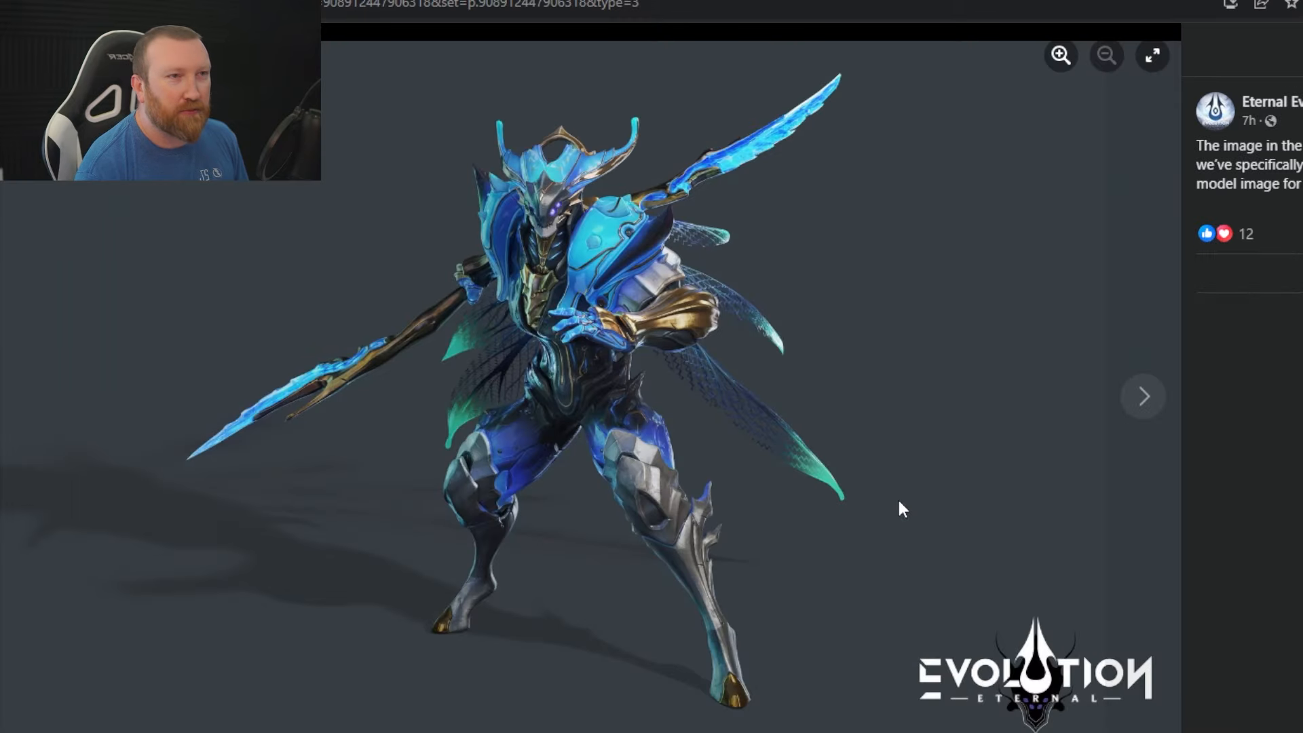
mouse_move(968, 494)
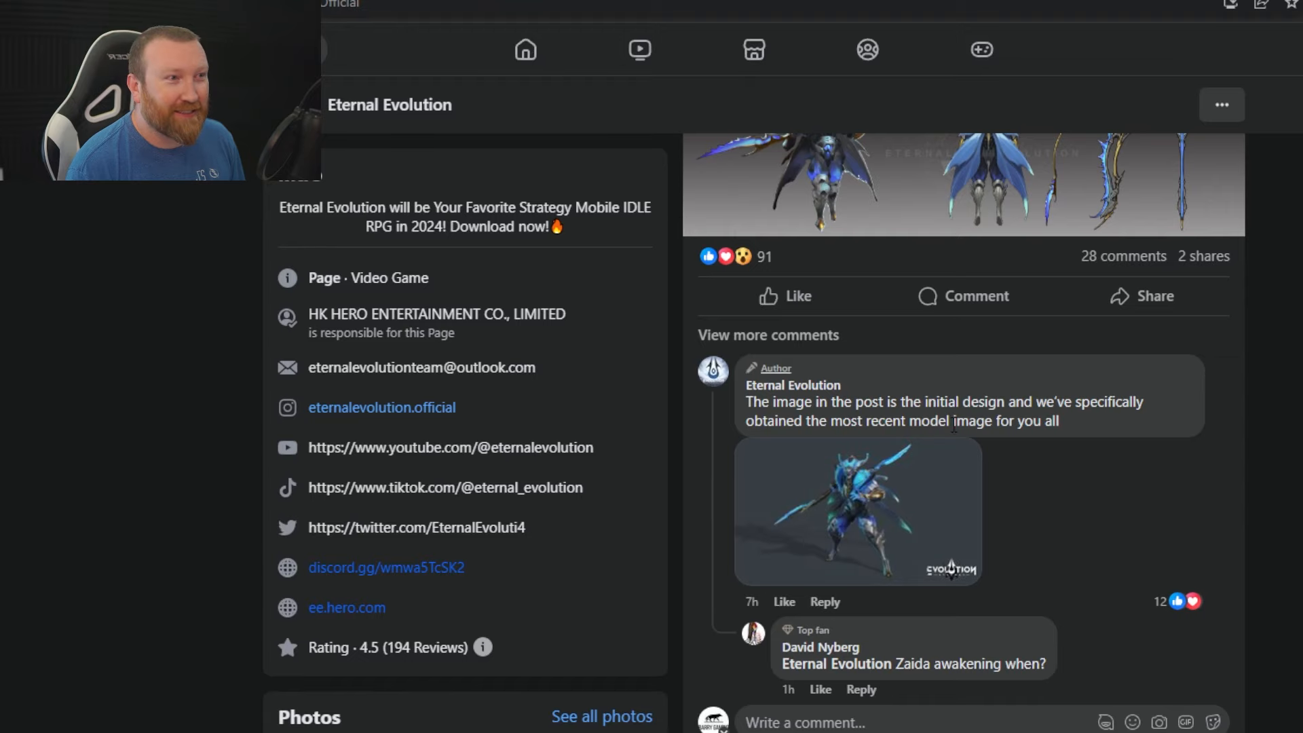
click(858, 510)
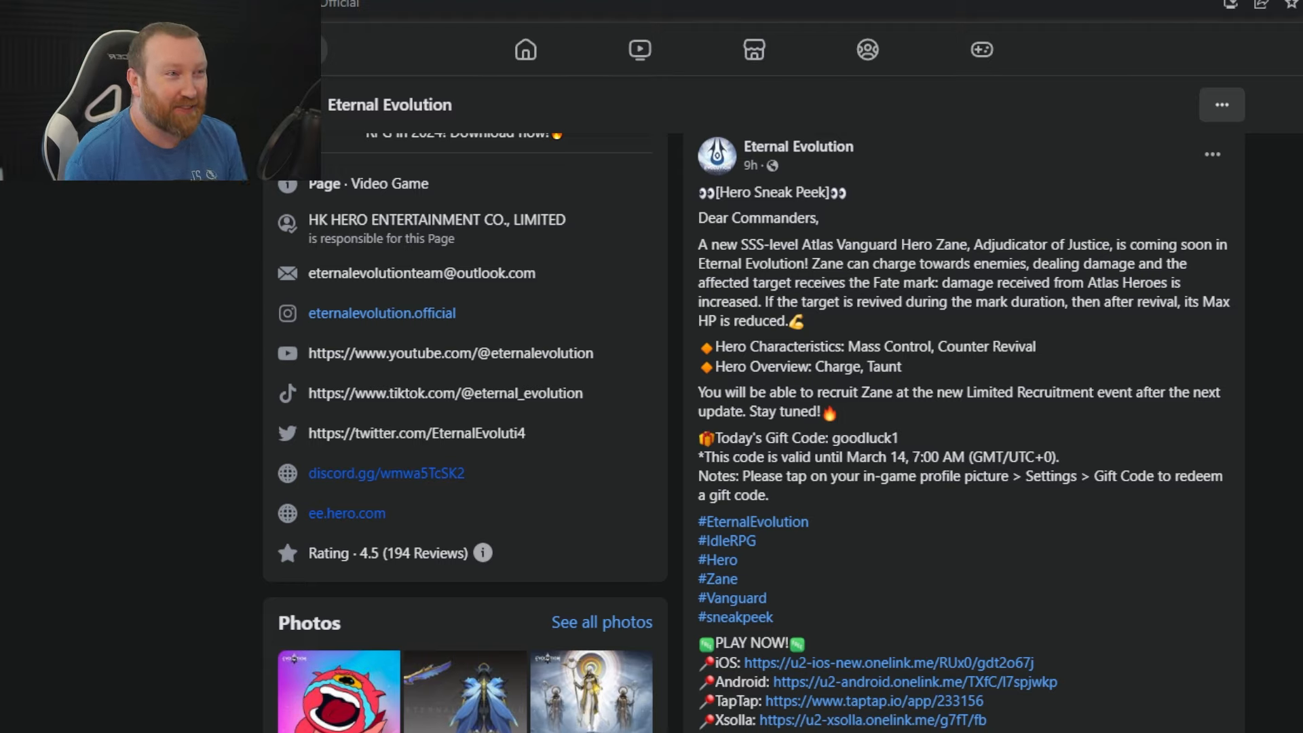
double_click(868, 438)
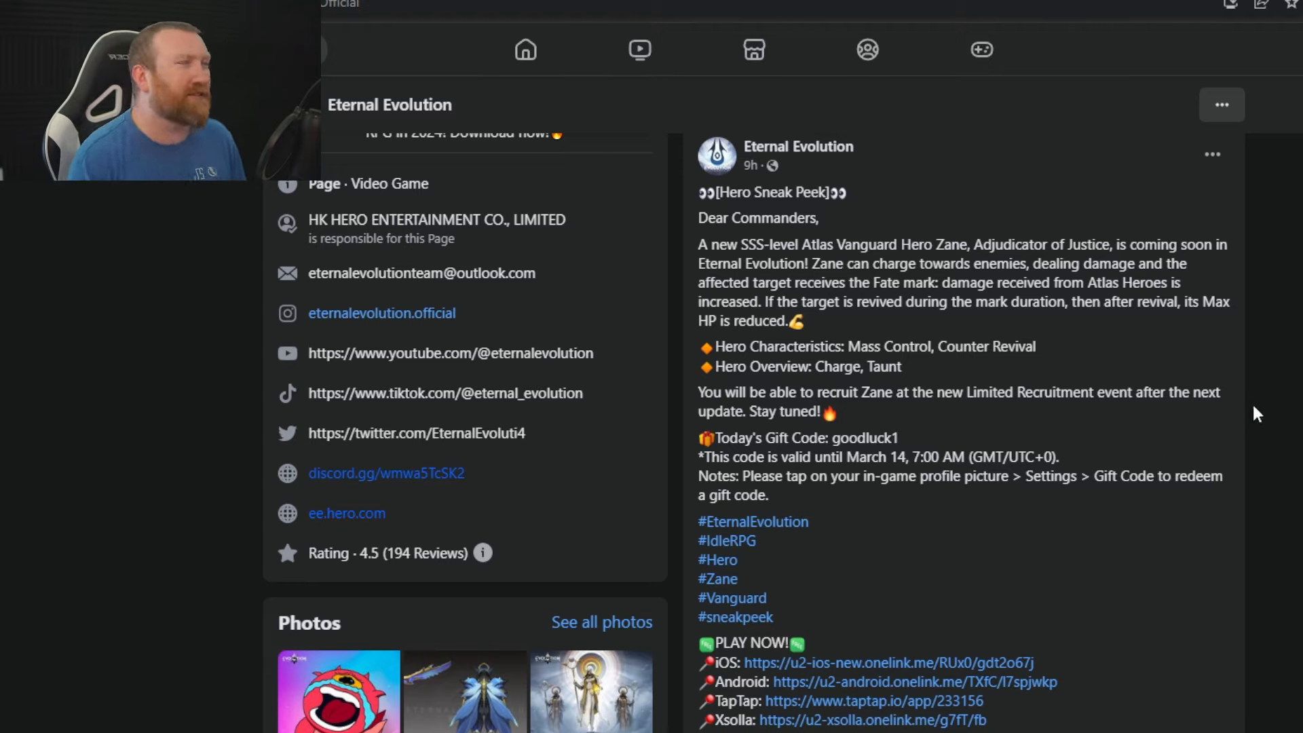
scroll(down, 3)
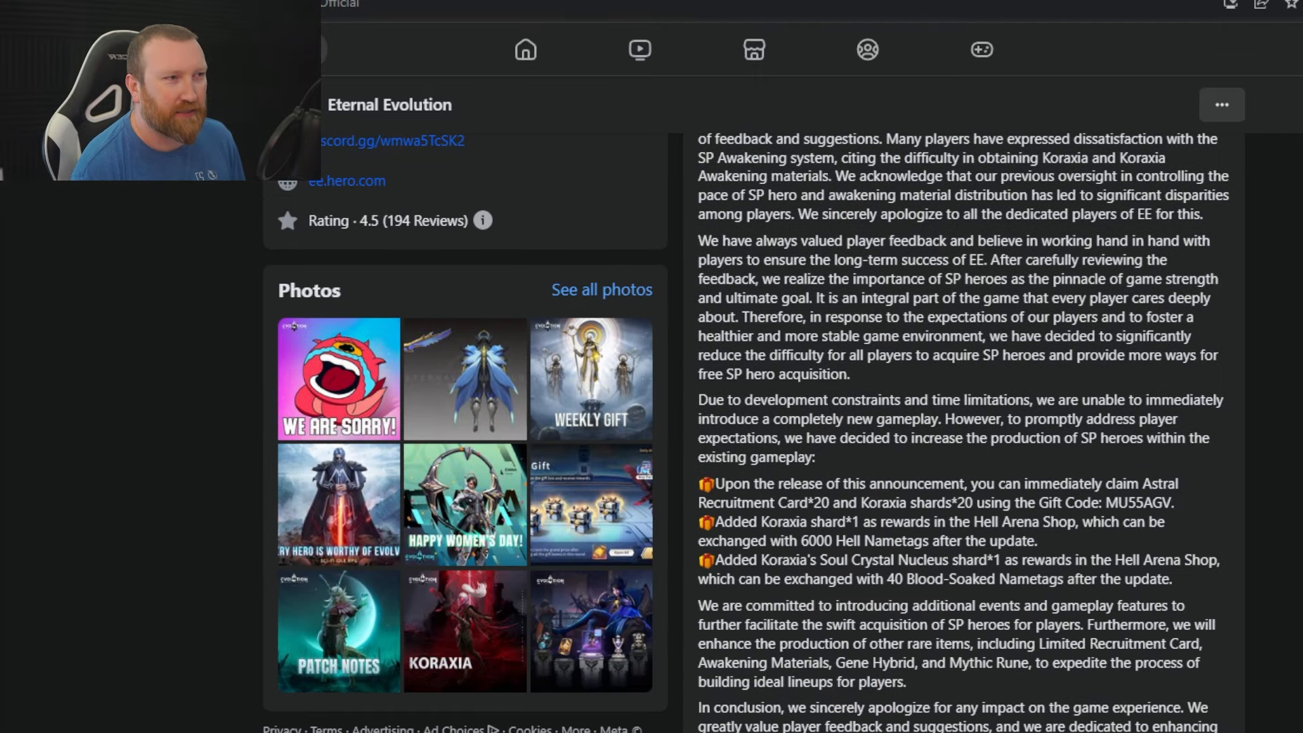
double_click(1139, 503)
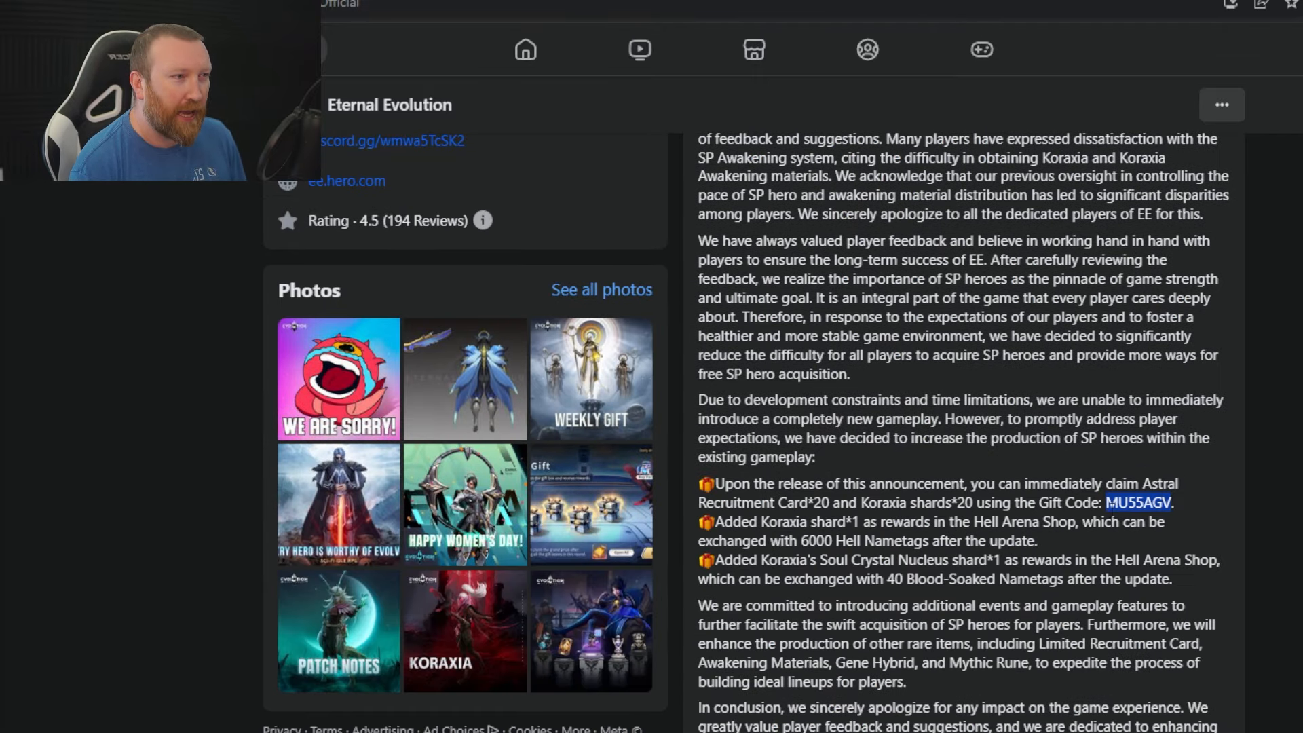